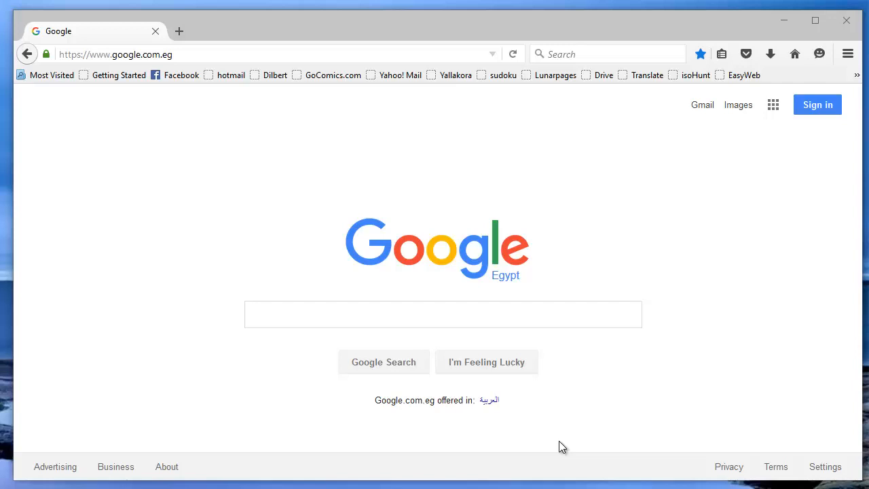
# - Search Google for 'uml tools', then refine the query to 'uml tools free'
pyautogui.click(425, 313)
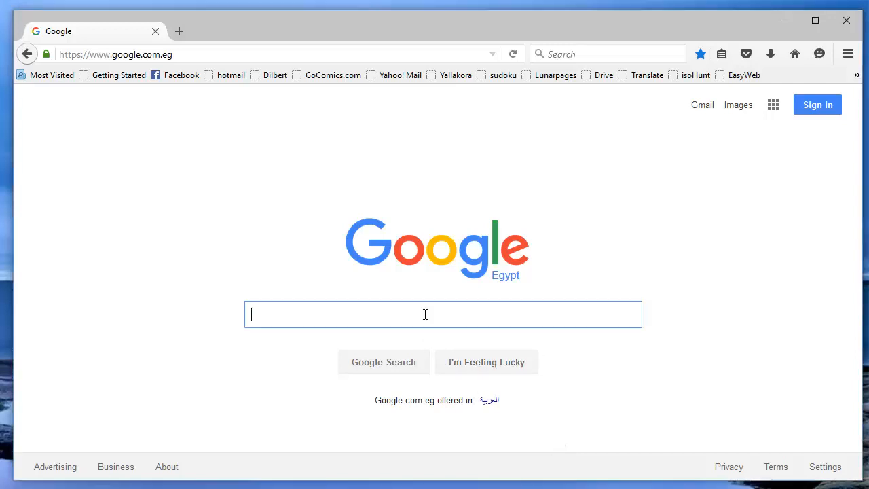
pyautogui.write('uml')
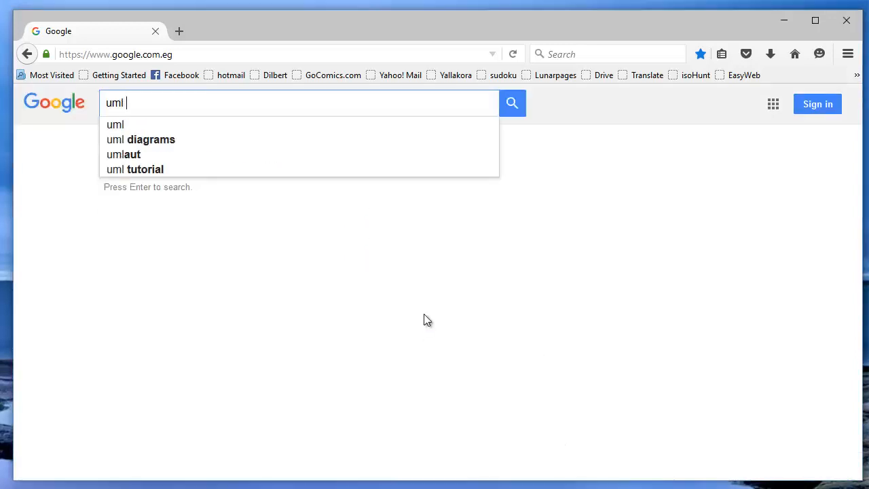
pyautogui.write('too')
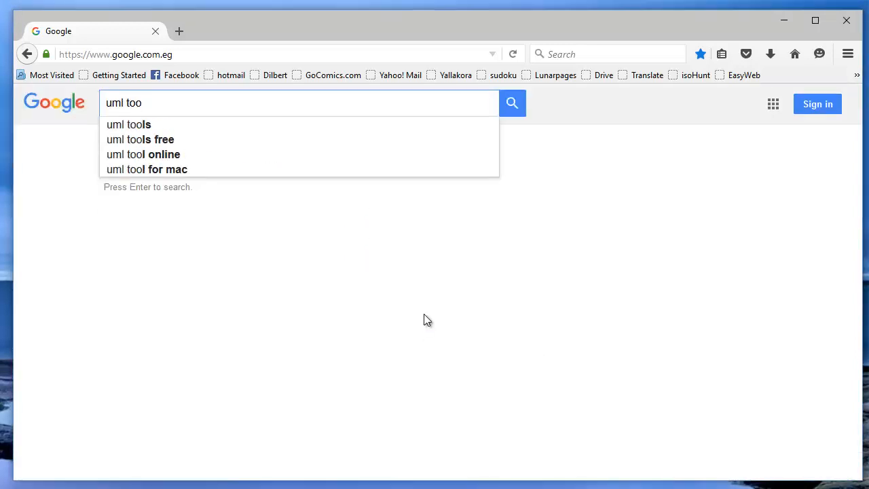
pyautogui.click(128, 124)
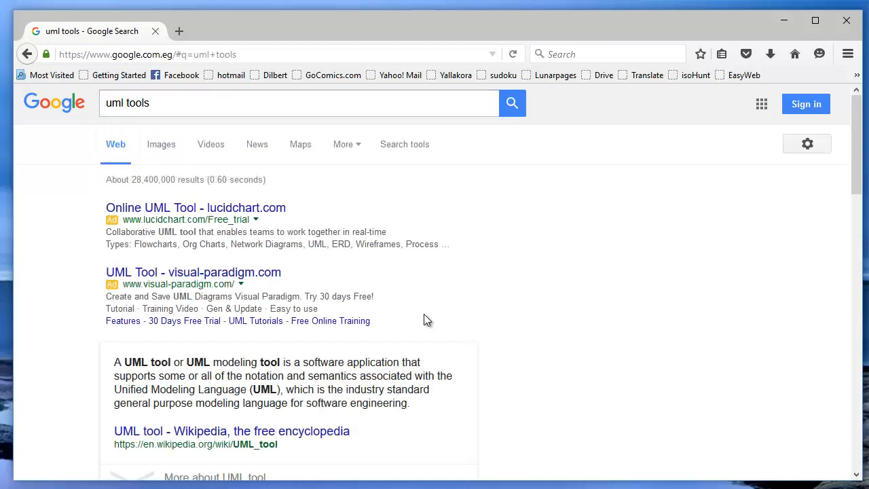
pyautogui.scroll(-3)
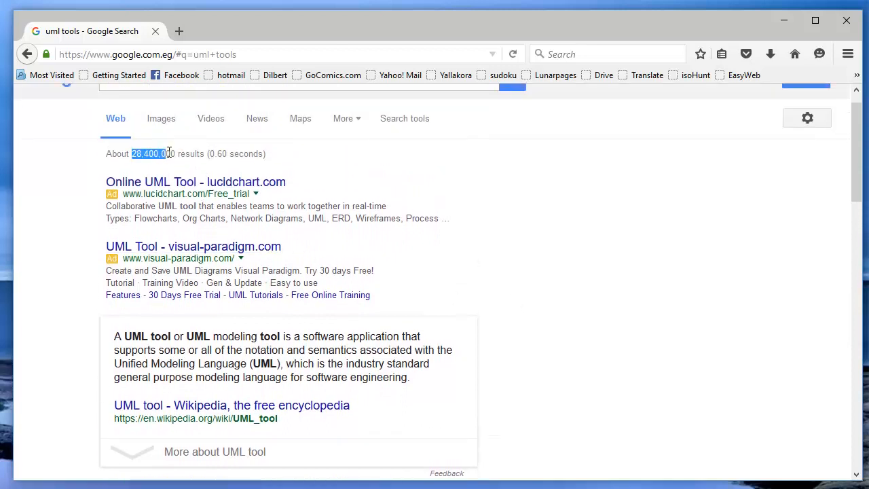
pyautogui.scroll(-3)
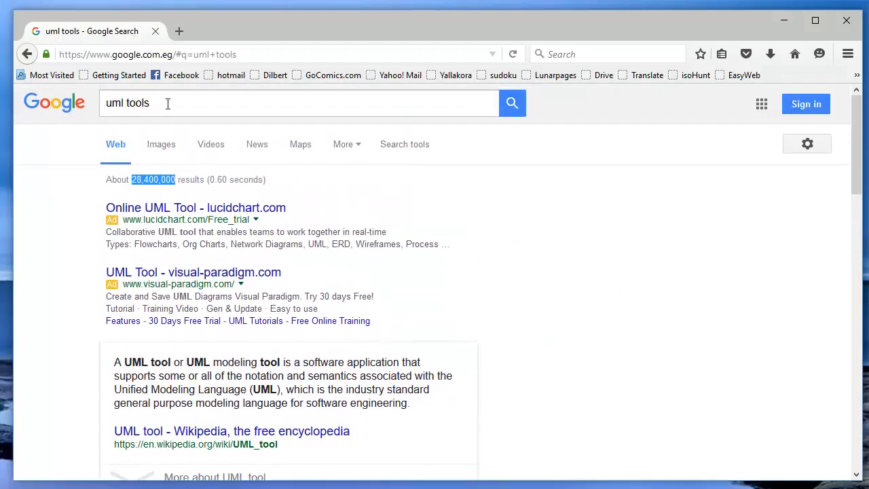
pyautogui.write('free')
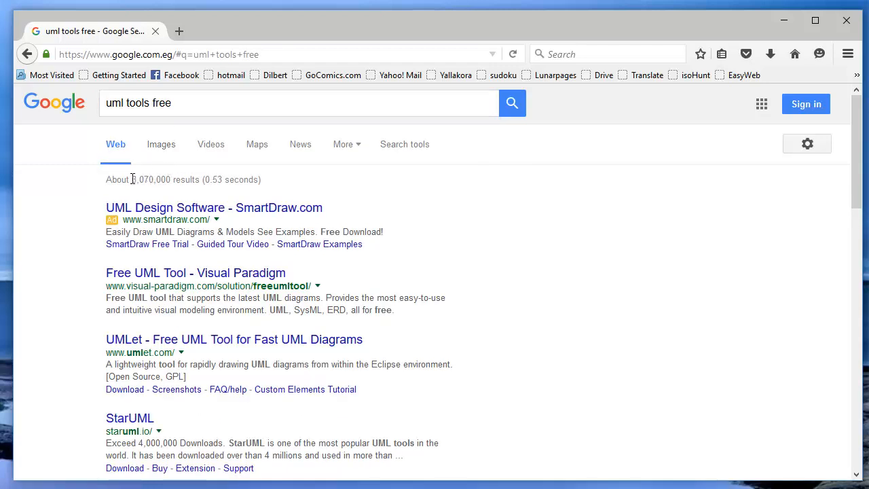
# - Open the Wikipedia 'List of Unified Modeling Language tools' result in a new tab
pyautogui.doubleClick(150, 179)
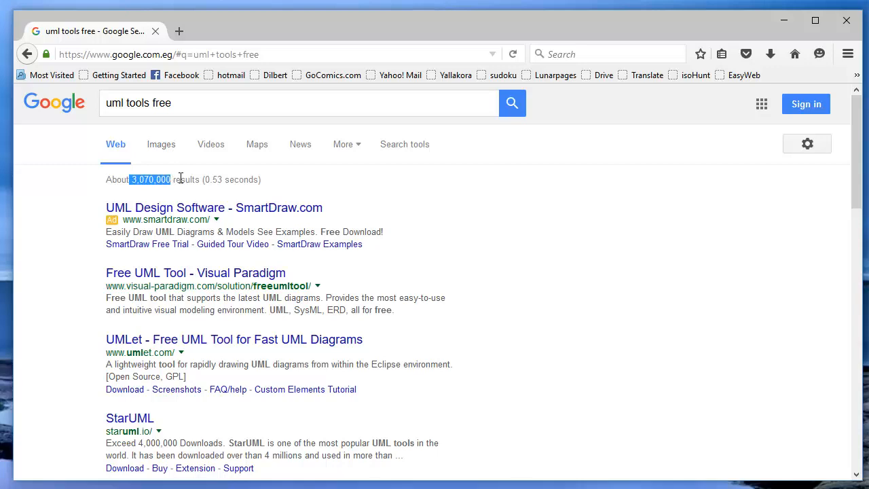
pyautogui.scroll(-3)
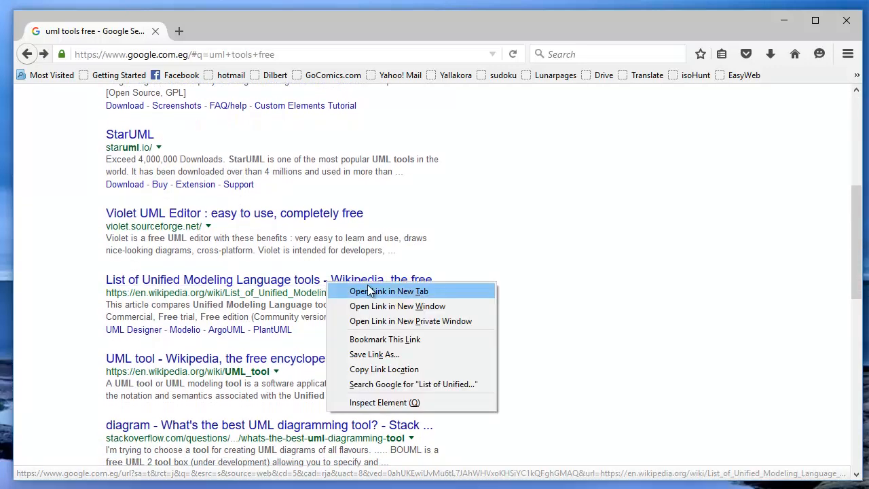
pyautogui.click(390, 290)
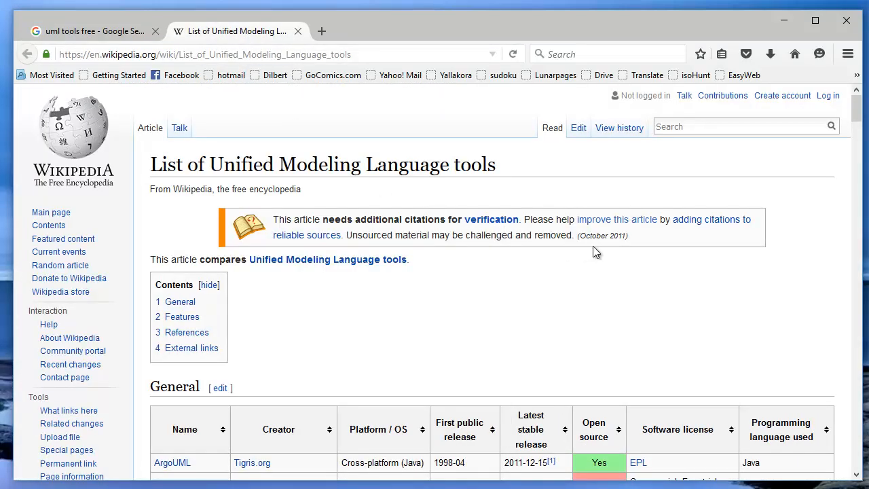
# - Scroll through Wikipedia's General and Features tables, then return to the Google results tab
pyautogui.scroll(-3)
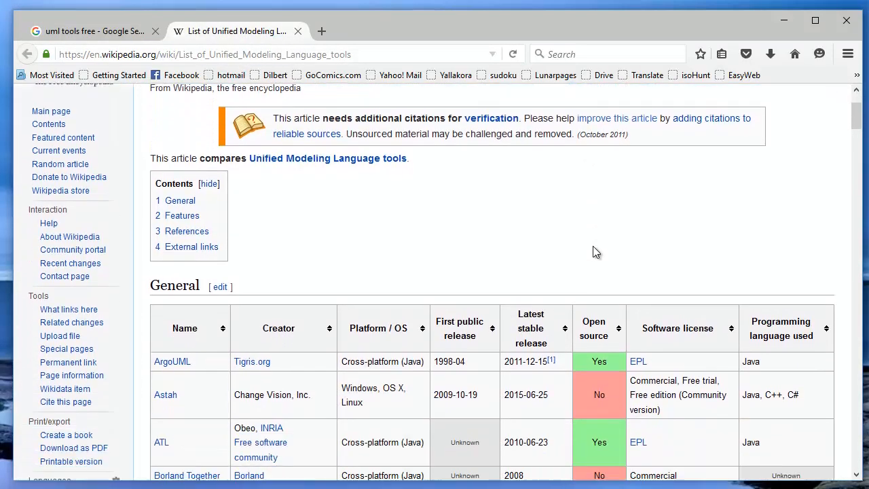
pyautogui.scroll(-3)
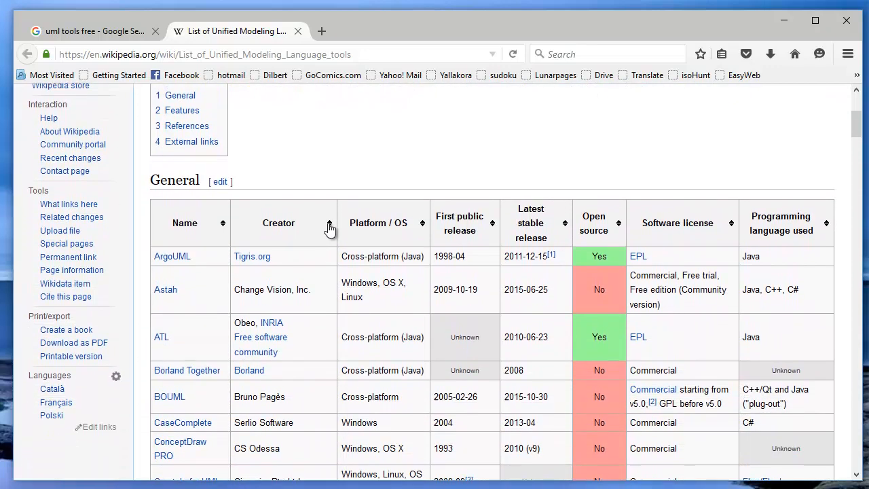
pyautogui.scroll(-3)
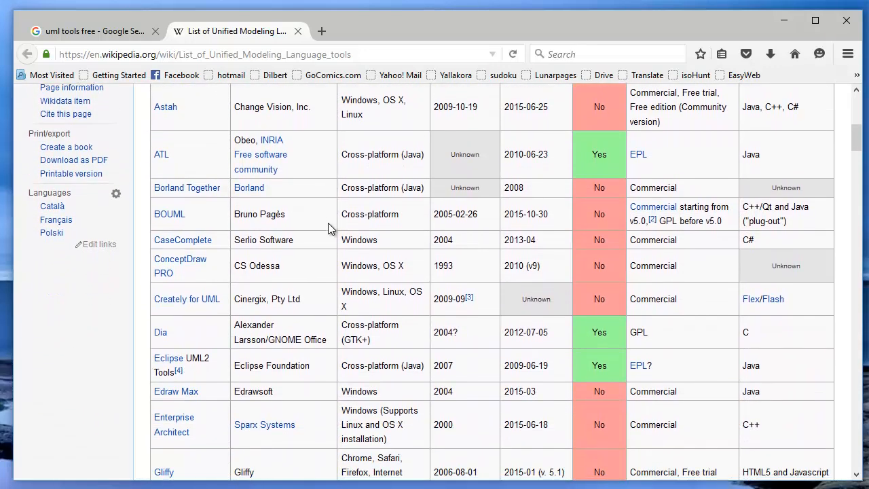
pyautogui.scroll(-3)
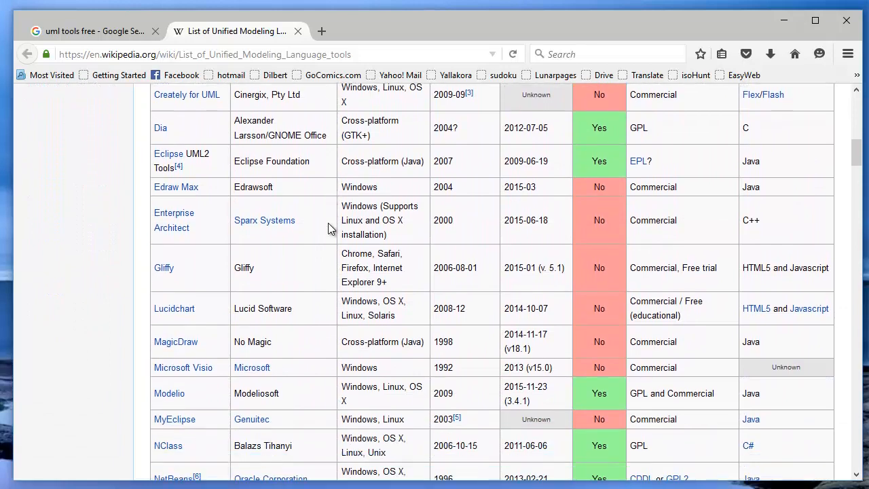
pyautogui.scroll(-3)
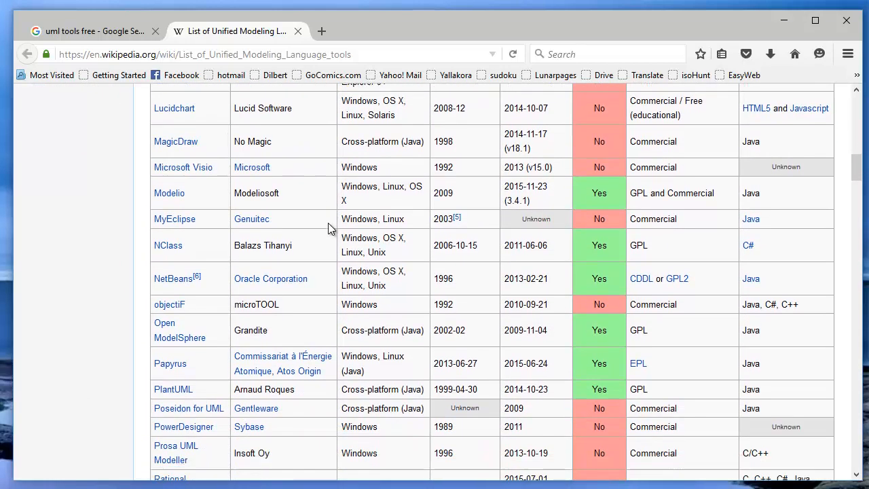
pyautogui.scroll(-3)
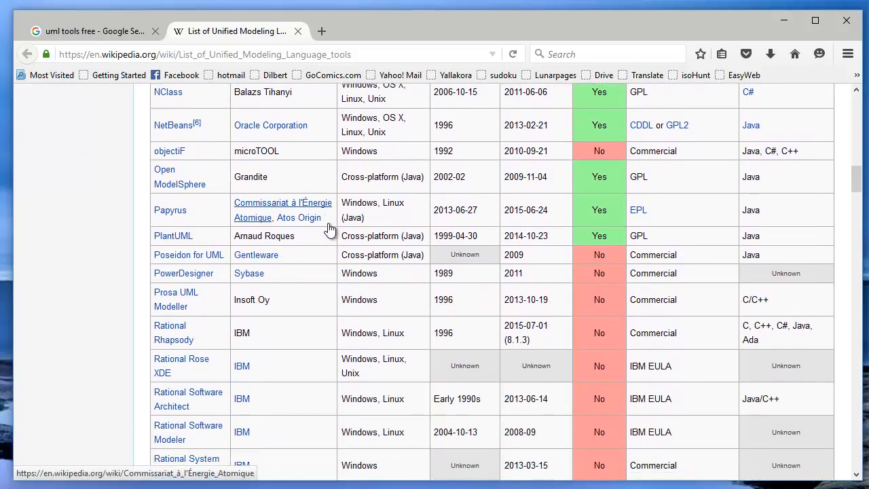
pyautogui.scroll(-3)
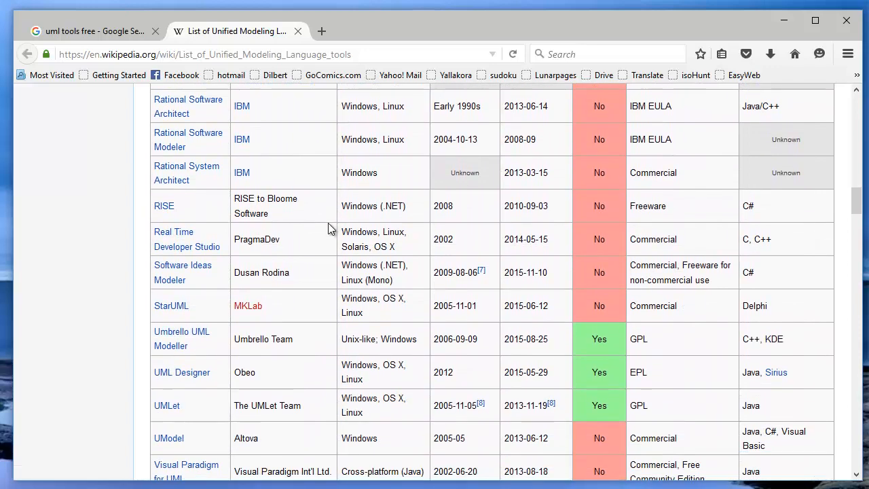
pyautogui.scroll(-3)
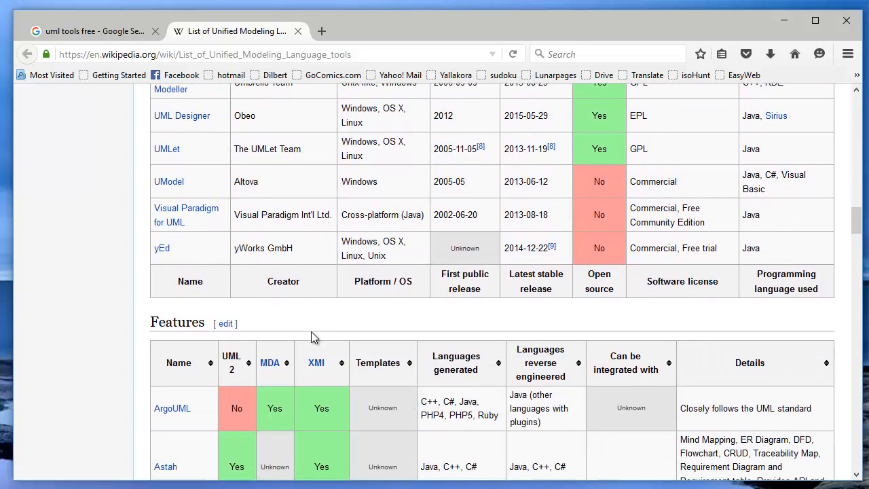
pyautogui.scroll(-3)
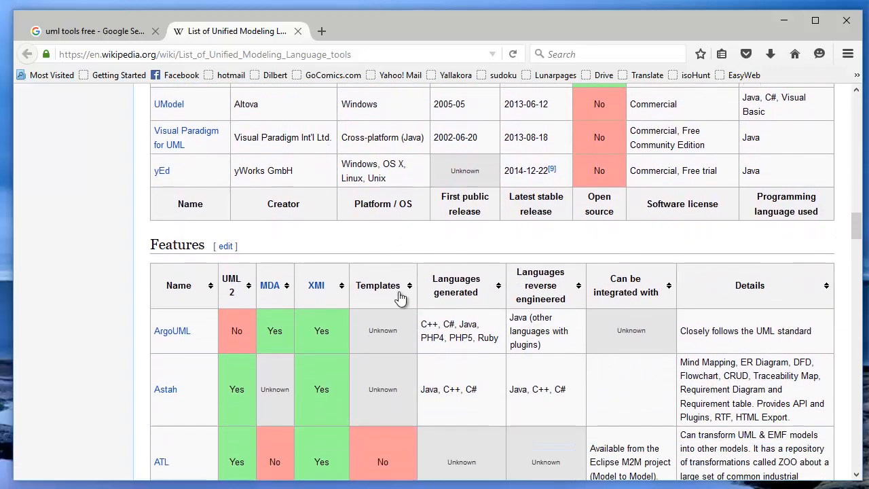
pyautogui.scroll(3)
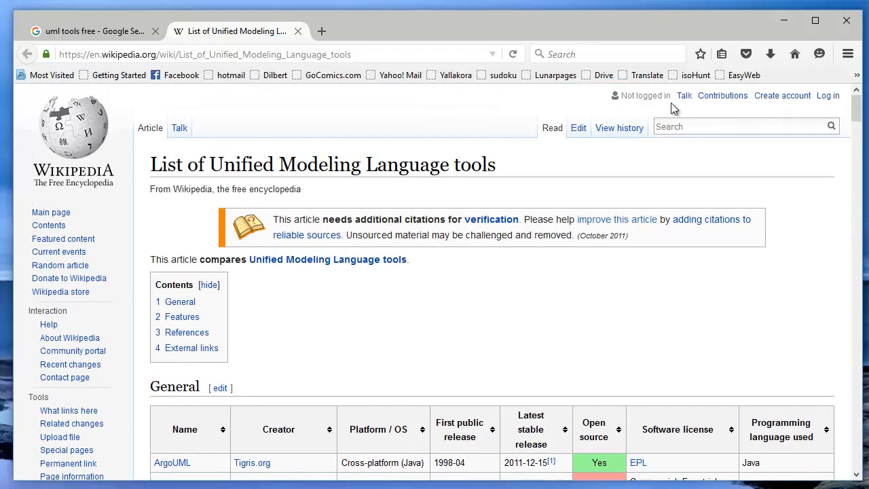
pyautogui.click(95, 31)
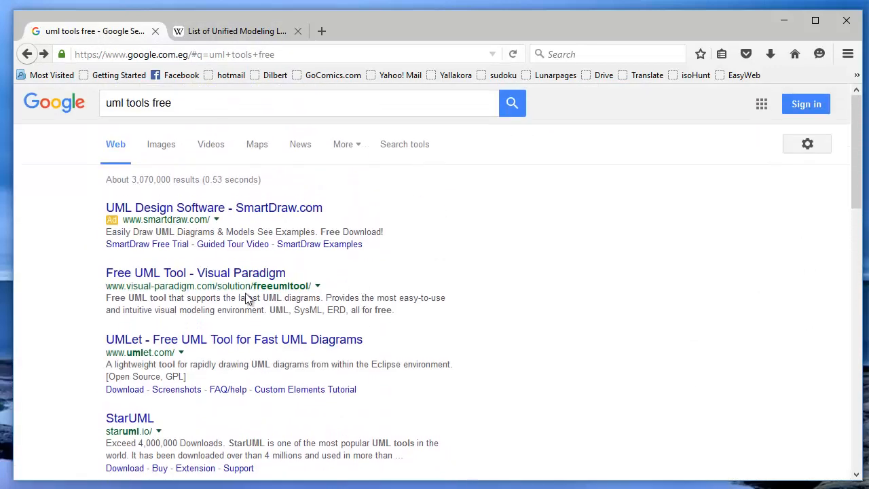
# - Open the 'UMLet - Free UML Tool for Fast UML Diagrams' result
pyautogui.click(234, 338)
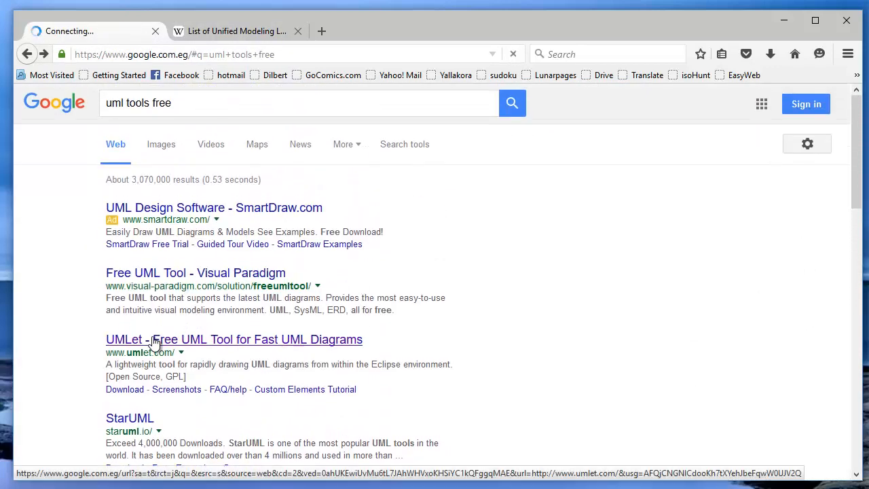
pyautogui.click(234, 339)
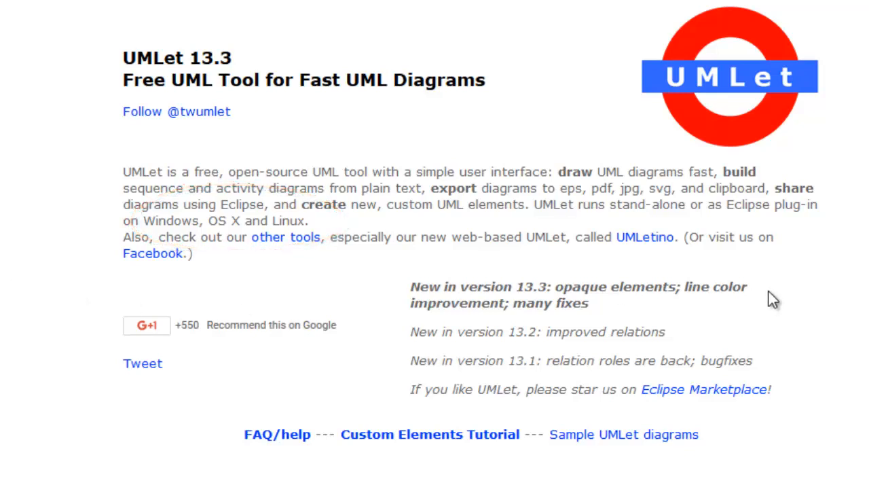
# - Go to the UMLet changes page and download the UMLet 13.3 stand-alone release
pyautogui.scroll(-3)
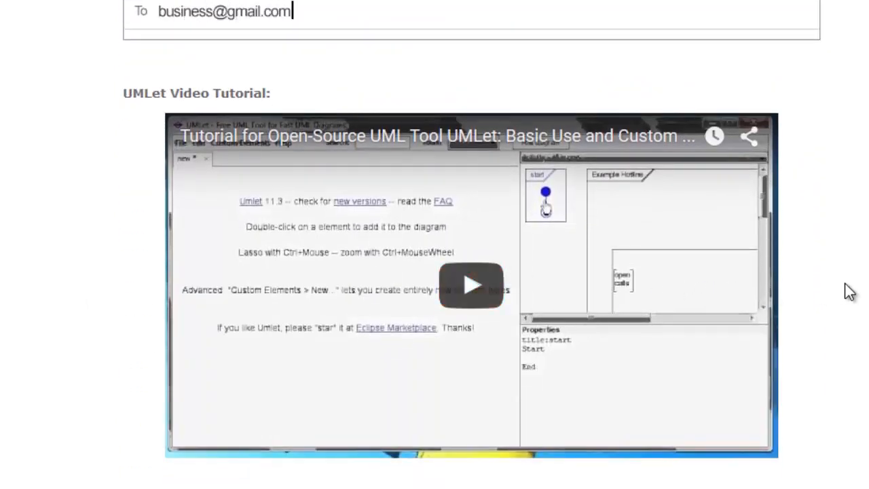
pyautogui.click(471, 285)
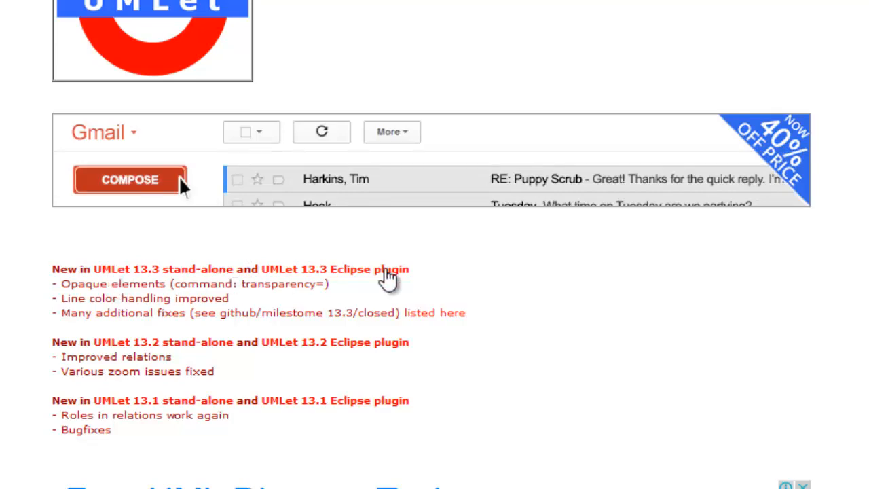
pyautogui.click(130, 179)
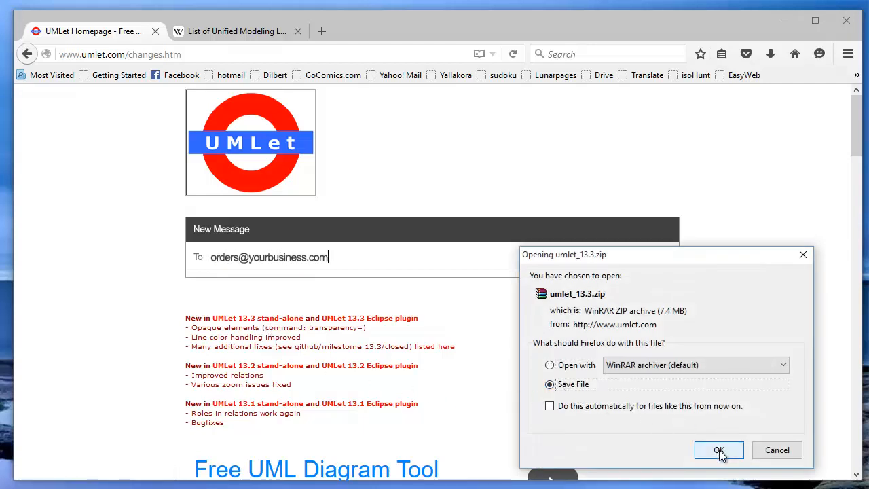
# - Confirm saving umlet_13.3.zip in the Firefox download dialog
pyautogui.click(719, 449)
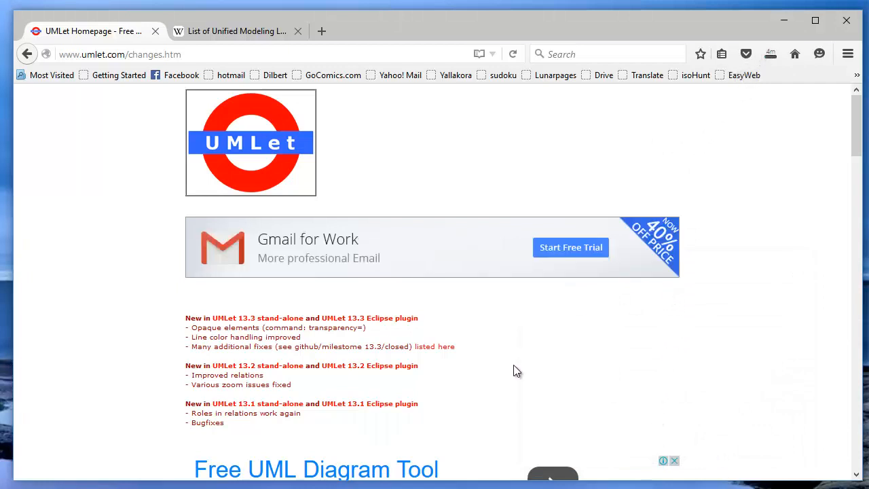
pyautogui.moveTo(543, 368)
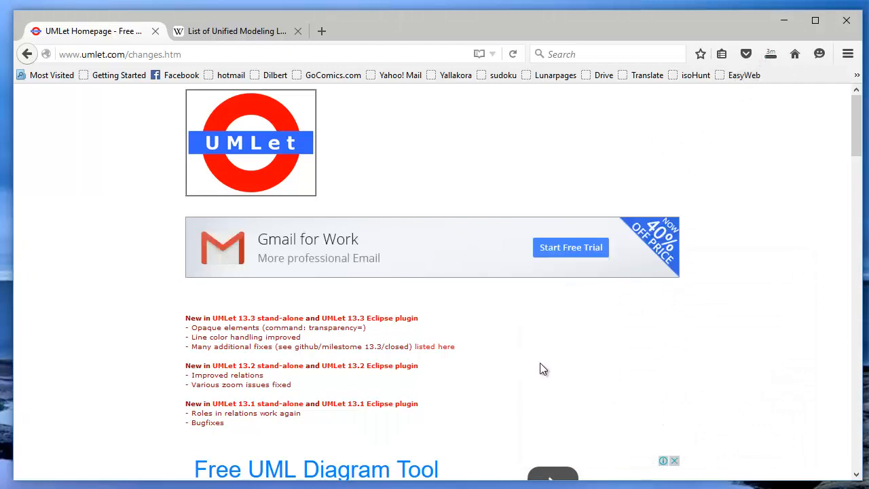
pyautogui.moveTo(847, 21)
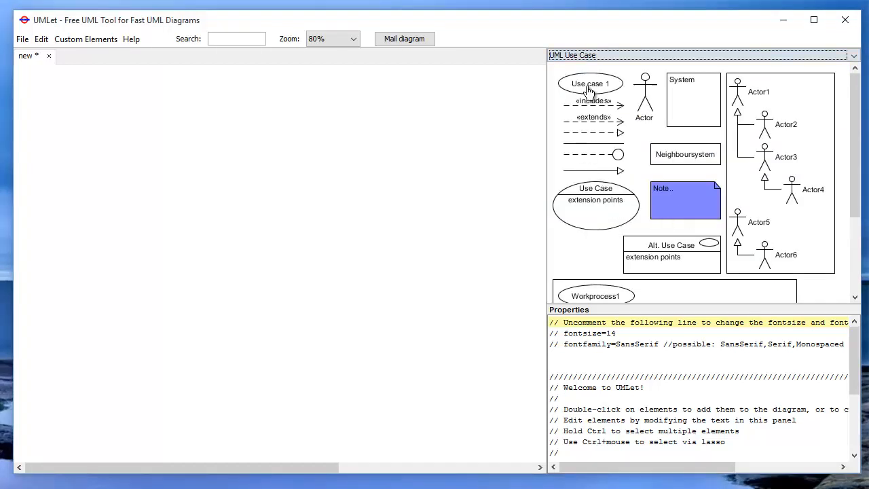
# - Add a second use case from the palette and begin renaming it to 'Use case 2'
pyautogui.doubleClick(589, 83)
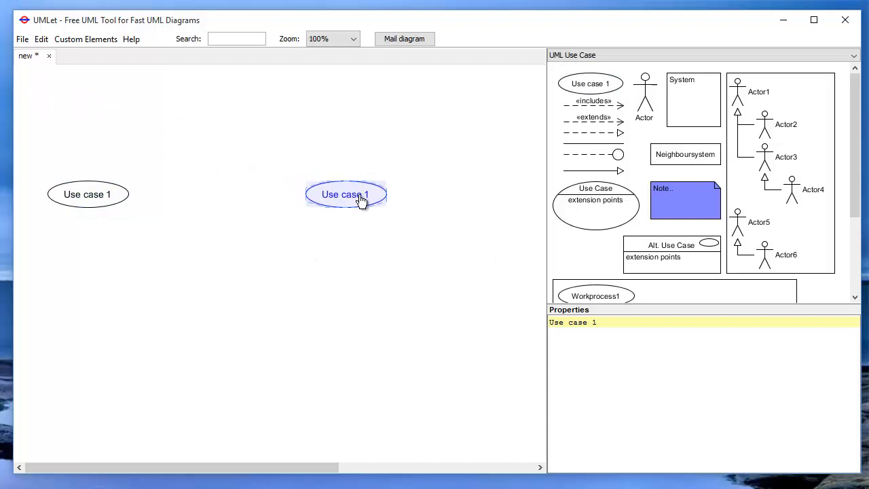
pyautogui.click(87, 194)
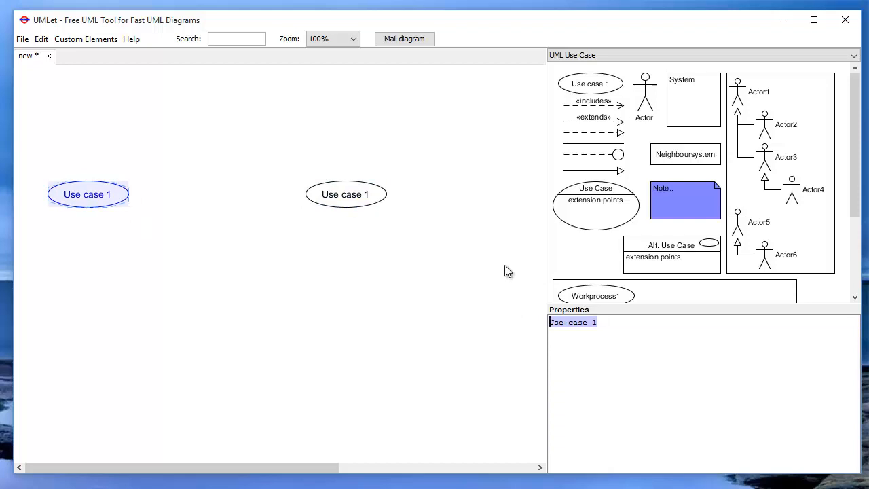
pyautogui.click(345, 194)
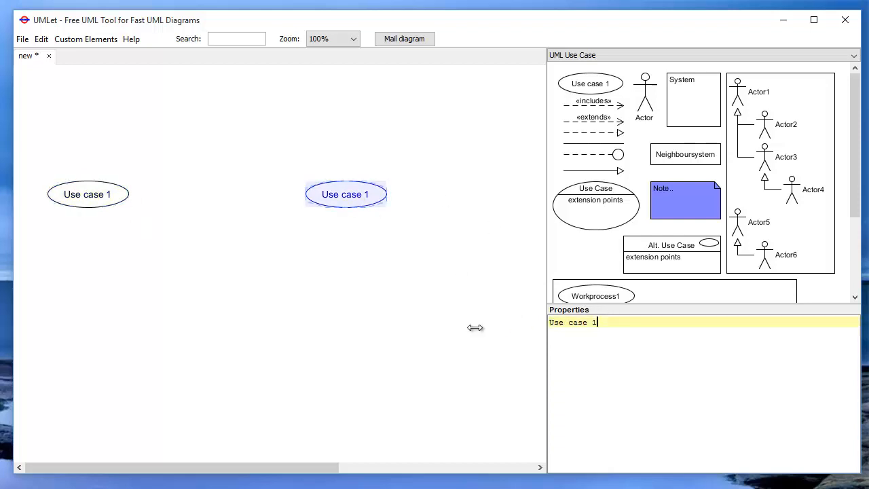
pyautogui.moveTo(636, 351)
pyautogui.write('2')
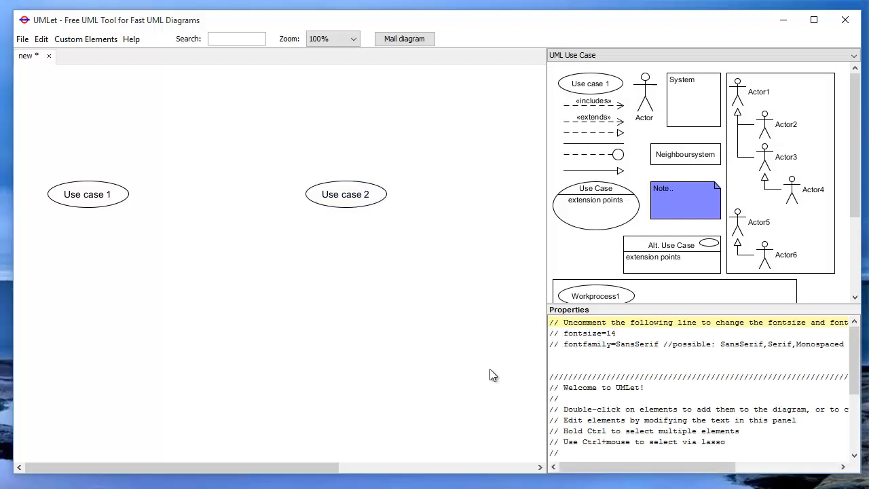
pyautogui.moveTo(603, 139)
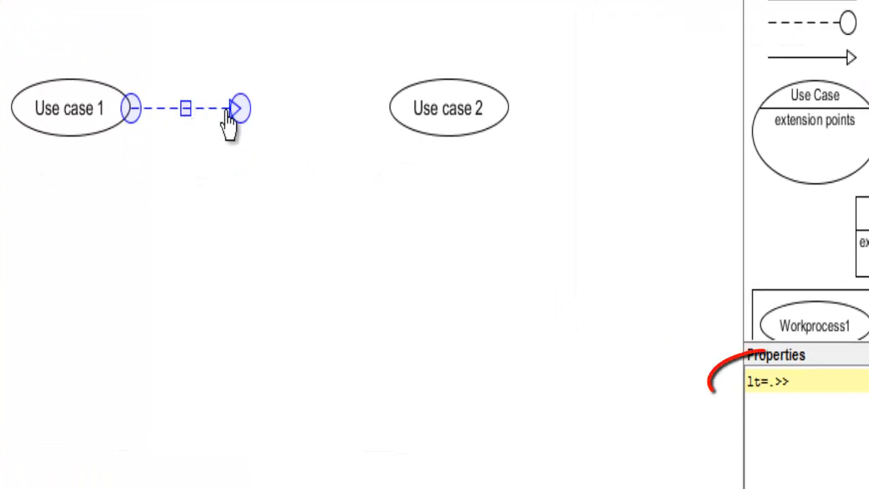
# - Connect the use cases with a relation whose lt= style is '<<.' for a dashed hollow arrow
pyautogui.moveTo(237, 107); pyautogui.dragTo(379, 93)
pyautogui.write('-')
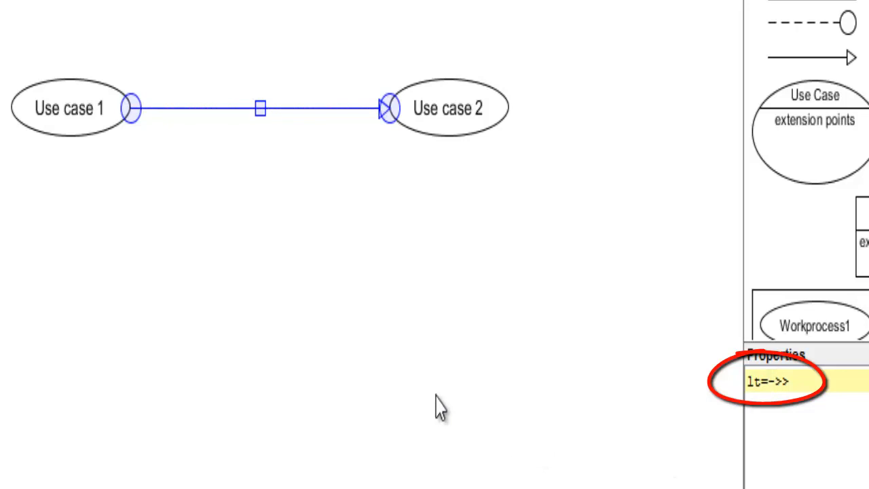
pyautogui.moveTo(404, 210)
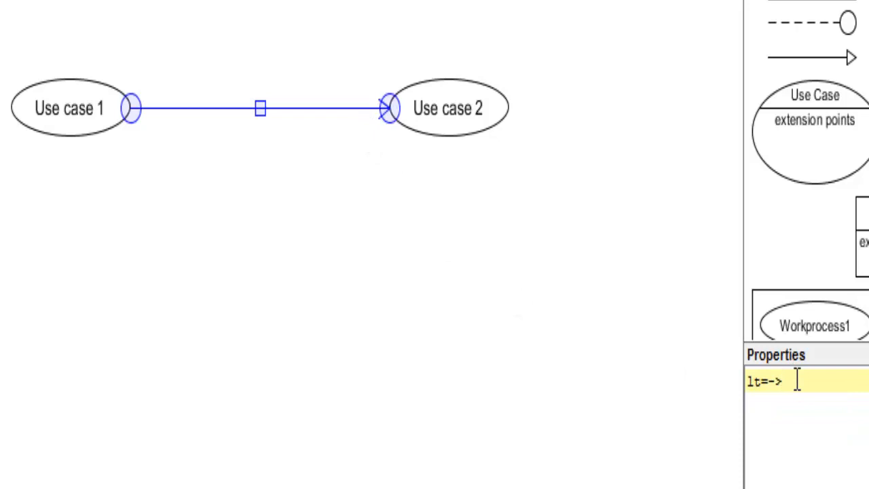
pyautogui.write('>>')
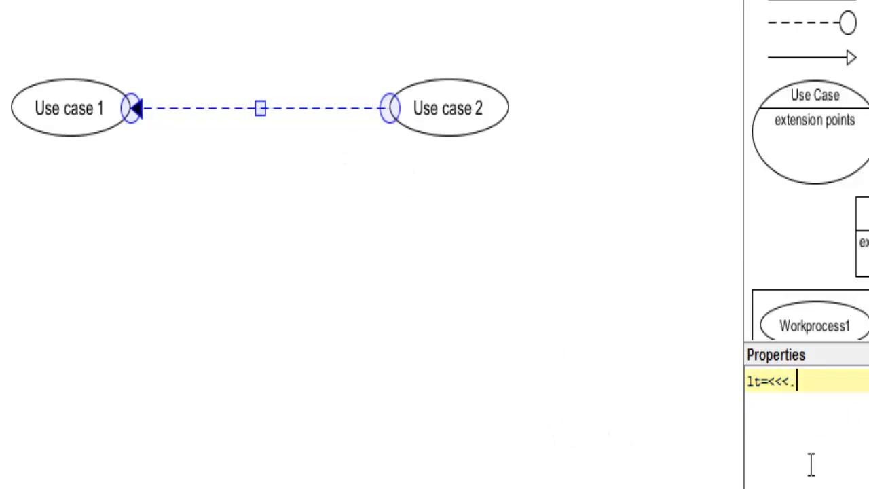
pyautogui.press('backspace')
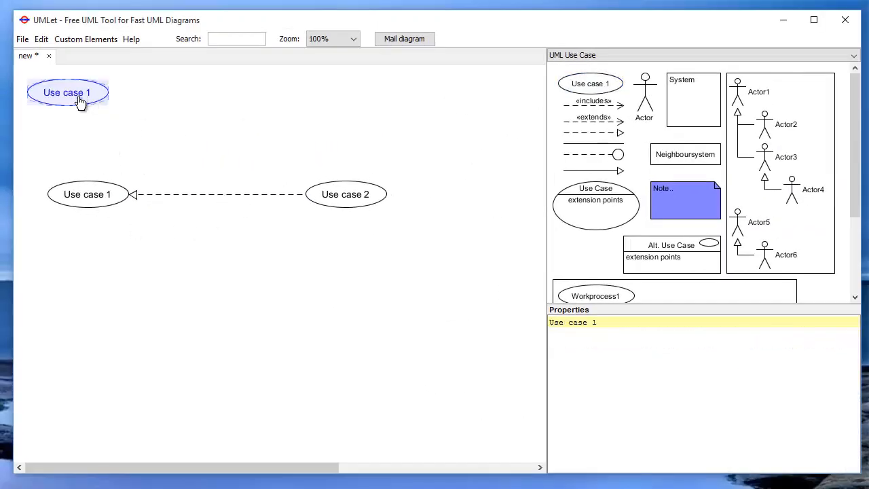
# - Move the new use case below the first pair
pyautogui.moveTo(67, 93); pyautogui.dragTo(352, 289)
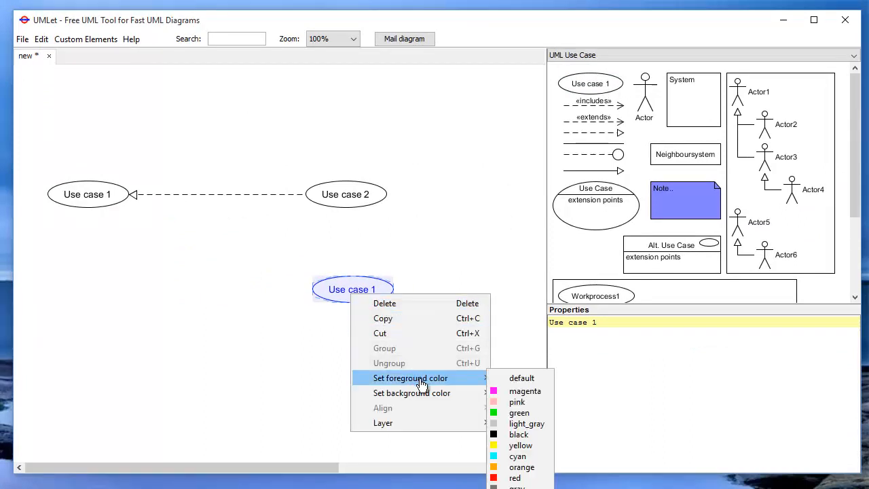
pyautogui.moveTo(383, 422)
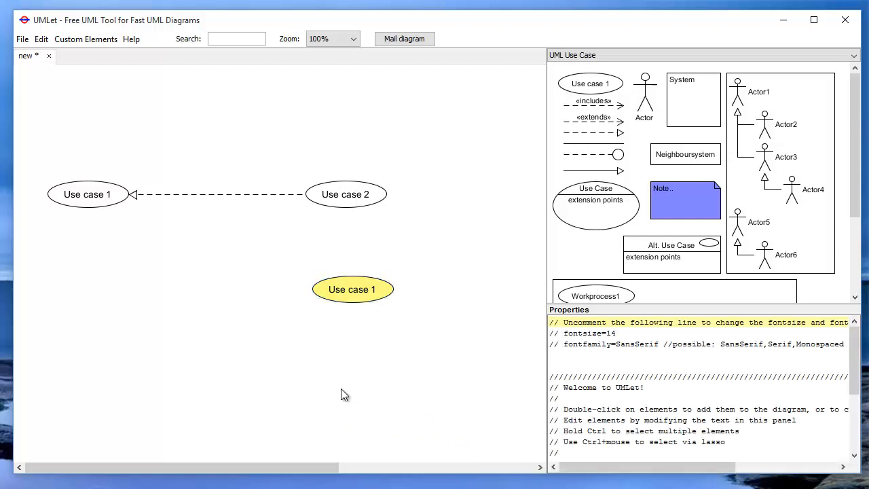
pyautogui.moveTo(352, 296)
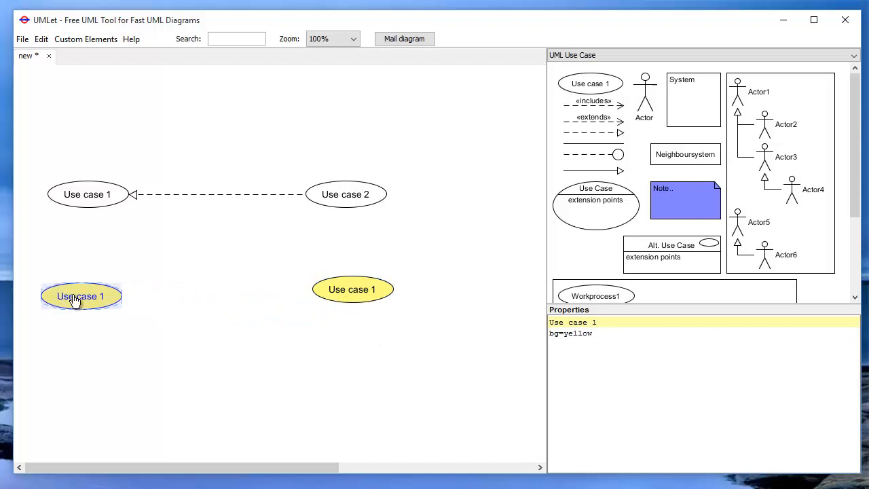
# - Copy the dashed hollow-arrow relation and attach its ends to the two yellow use cases
pyautogui.moveTo(80, 296); pyautogui.dragTo(101, 296)
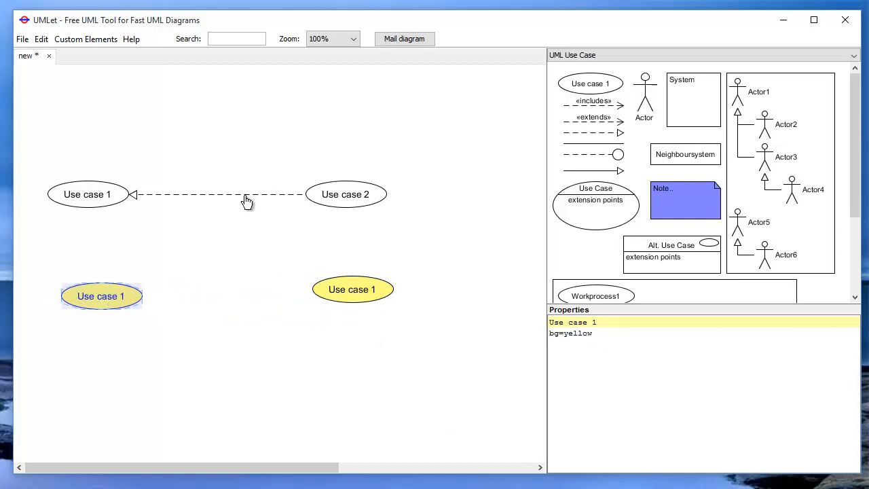
pyautogui.click(237, 202)
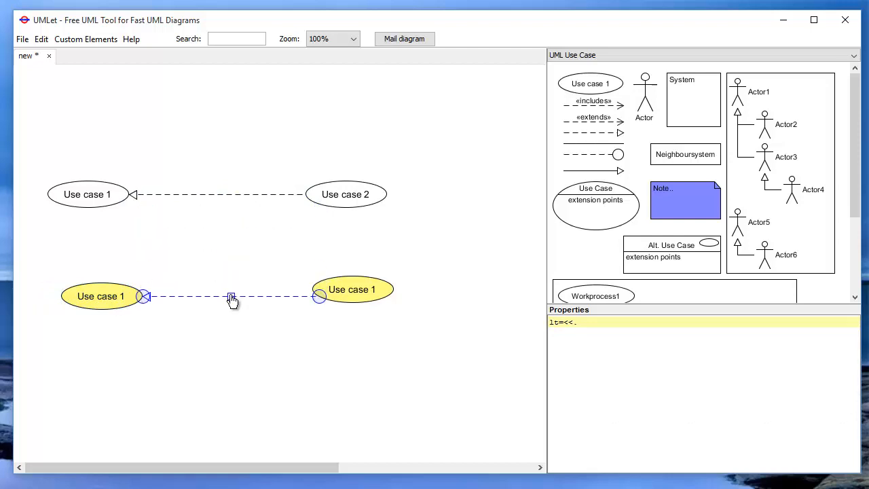
pyautogui.moveTo(351, 289); pyautogui.dragTo(366, 302)
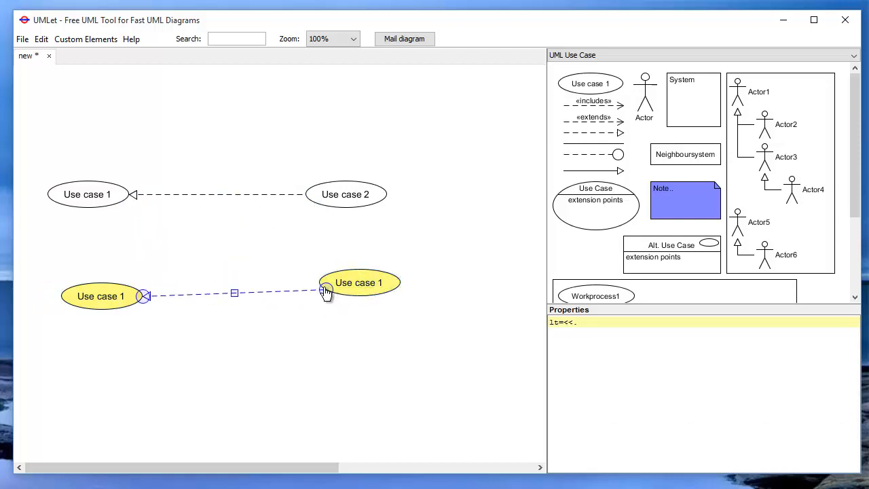
pyautogui.click(359, 289)
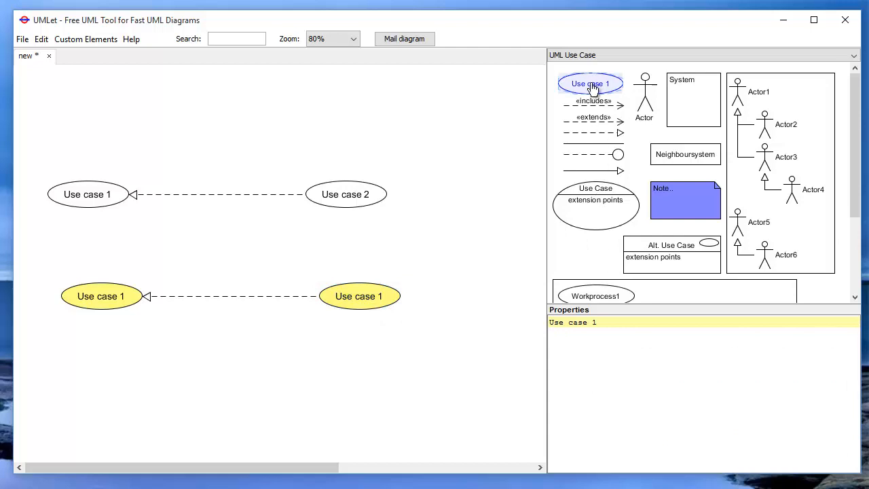
# - Give the palette's Use case 1 element an orange background and rename it 'EW_Use case'
pyautogui.rightClick(589, 84)
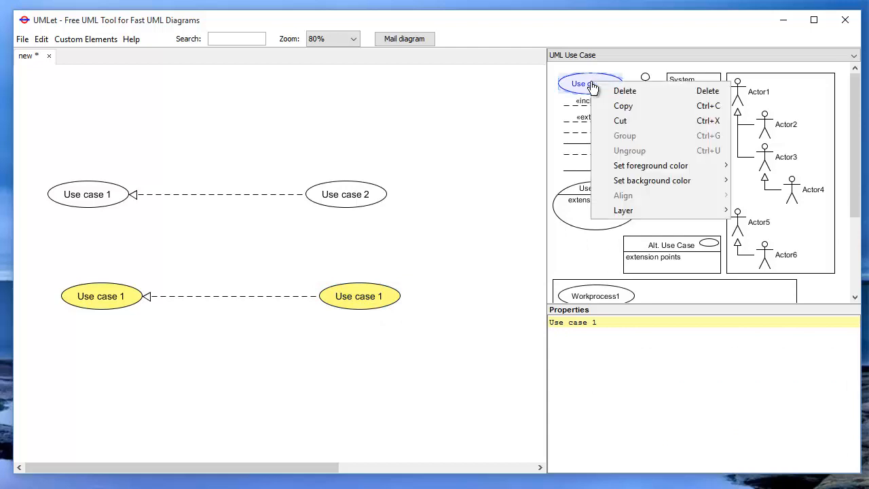
pyautogui.moveTo(635, 127)
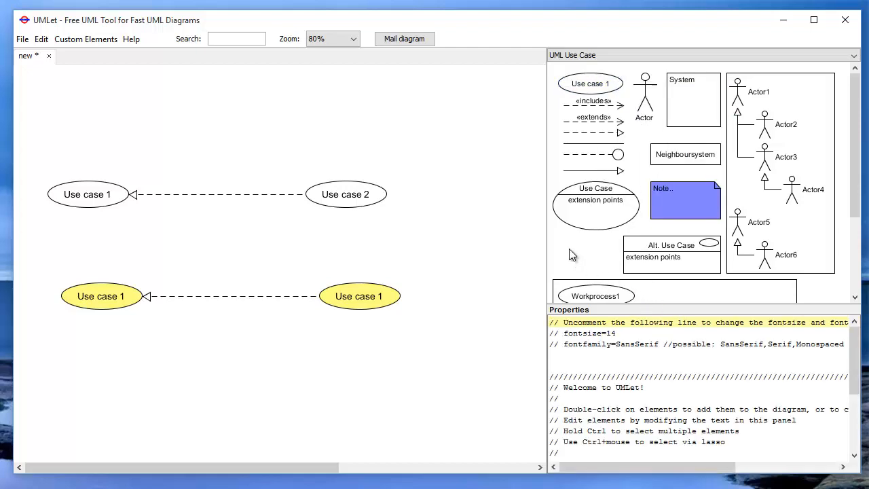
pyautogui.moveTo(163, 30)
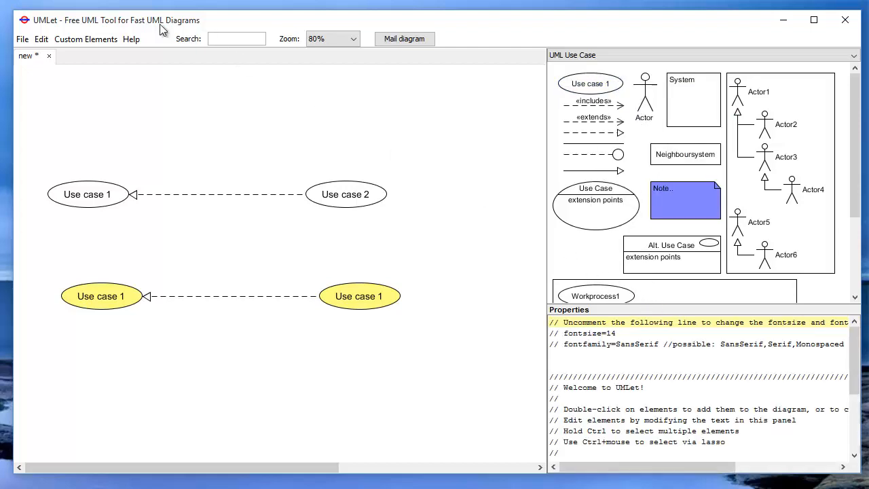
pyautogui.click(41, 38)
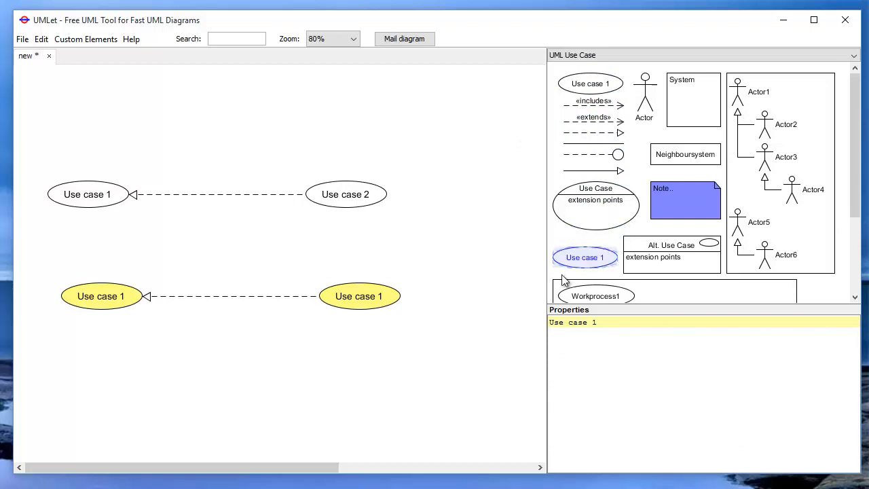
pyautogui.rightClick(585, 257)
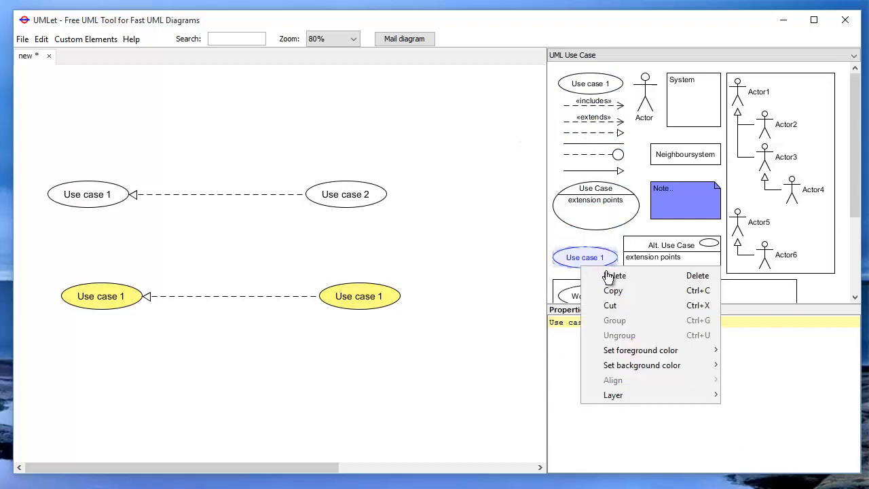
pyautogui.click(642, 365)
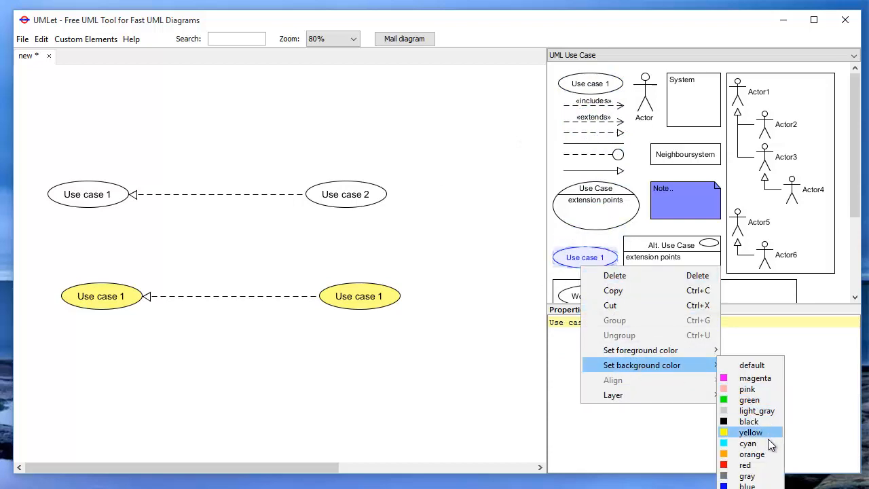
pyautogui.click(752, 453)
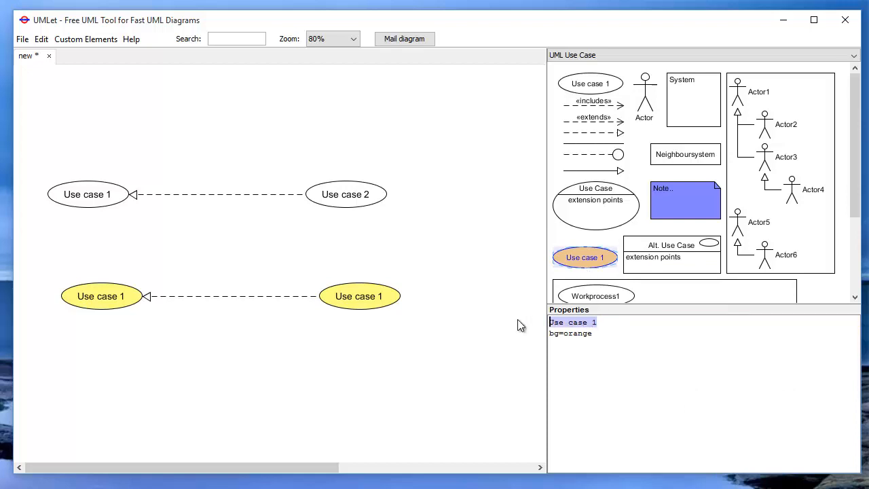
pyautogui.write('EW_Use')
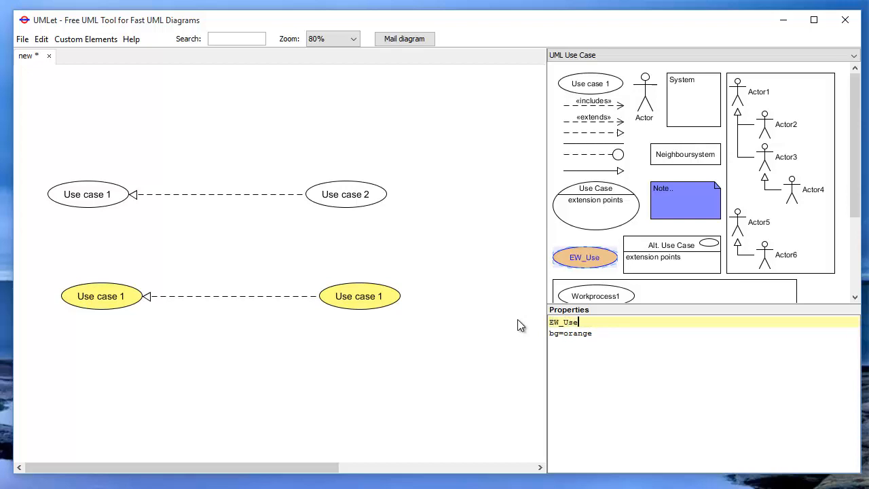
pyautogui.write('case')
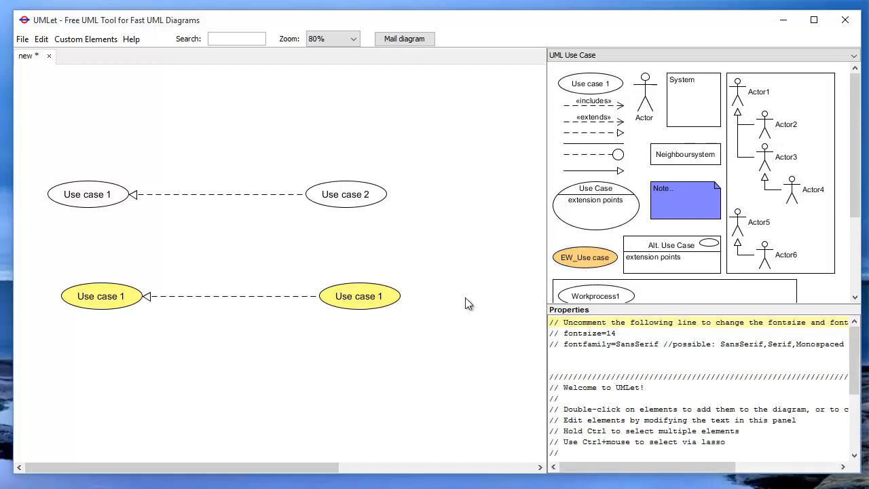
pyautogui.moveTo(551, 306)
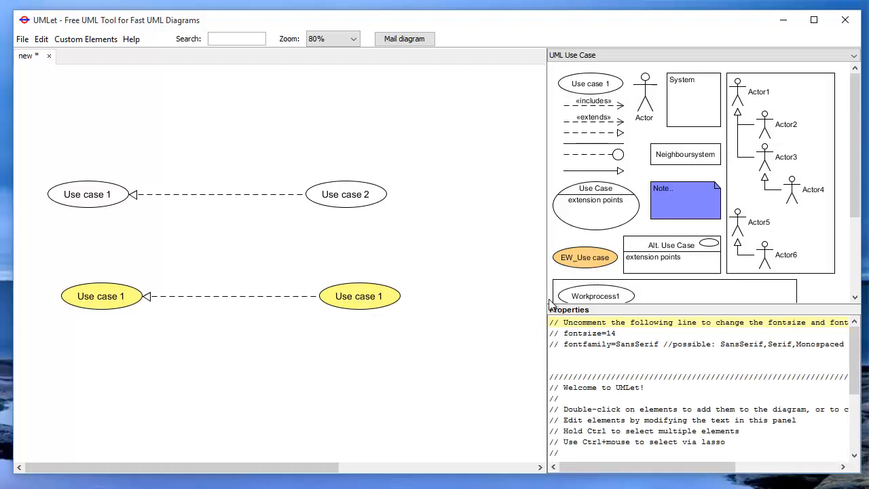
pyautogui.moveTo(589, 265)
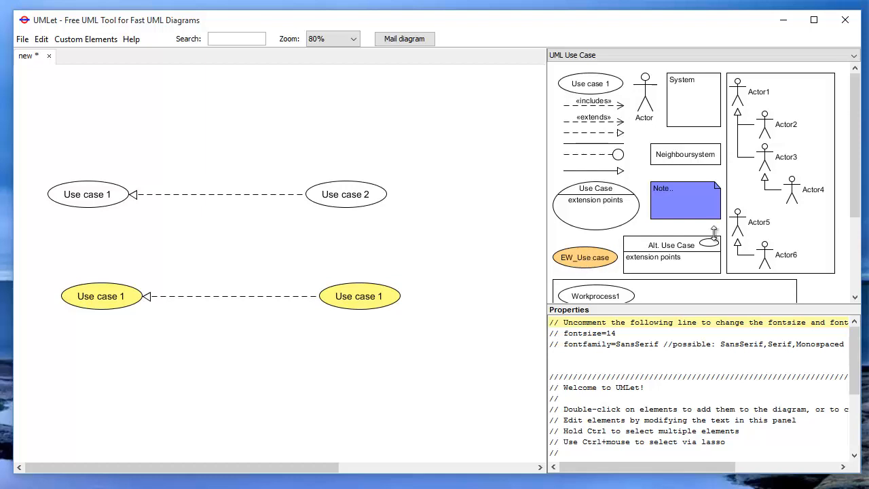
# - Drag the right yellow use case left toward its partner and move the actor hierarchy lower right
pyautogui.click(359, 296)
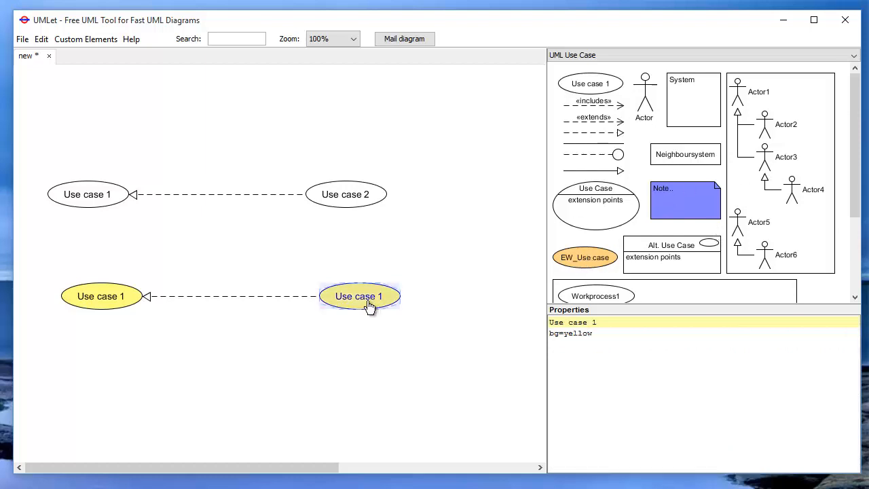
pyautogui.moveTo(359, 296); pyautogui.dragTo(230, 296)
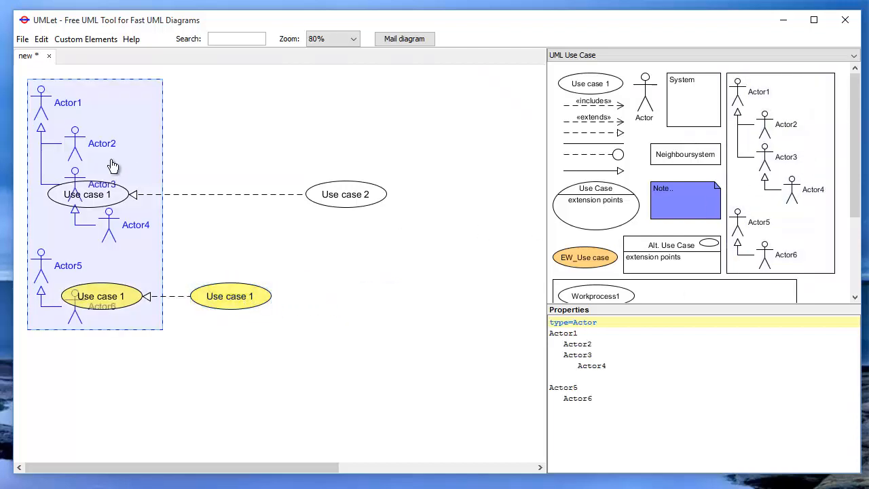
pyautogui.click(351, 38)
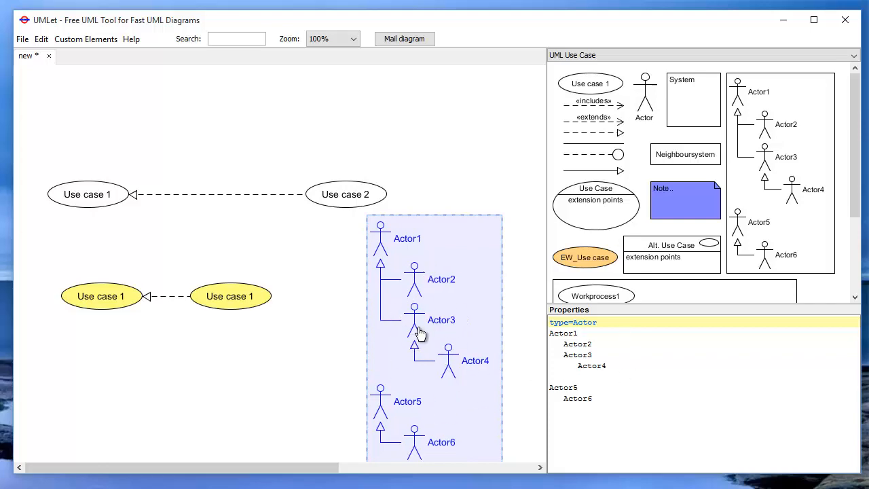
pyautogui.moveTo(421, 333); pyautogui.dragTo(482, 373)
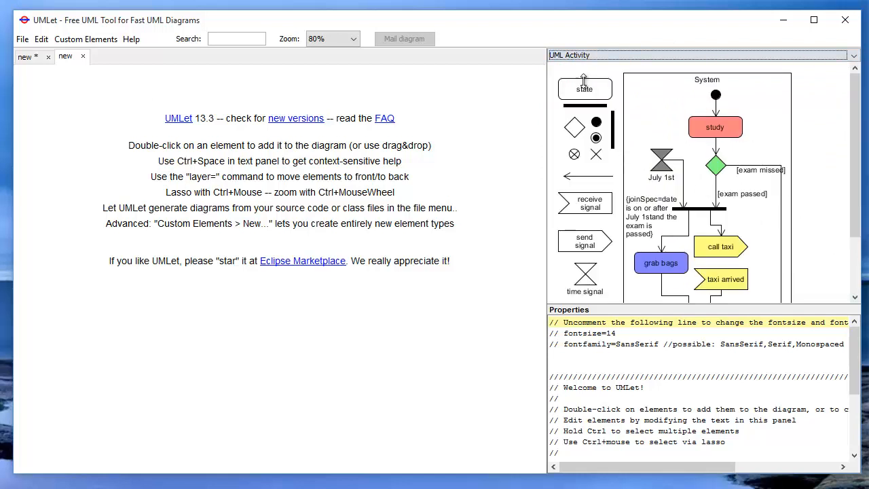
# - Add a state, load the UML Activity all-in-one palette, and add 'answer hello' to Example Hotline
pyautogui.doubleClick(584, 89)
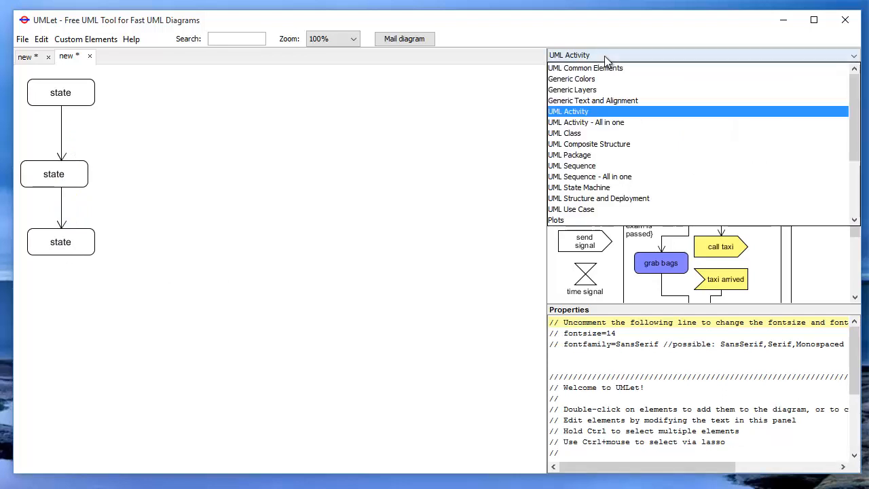
pyautogui.click(585, 122)
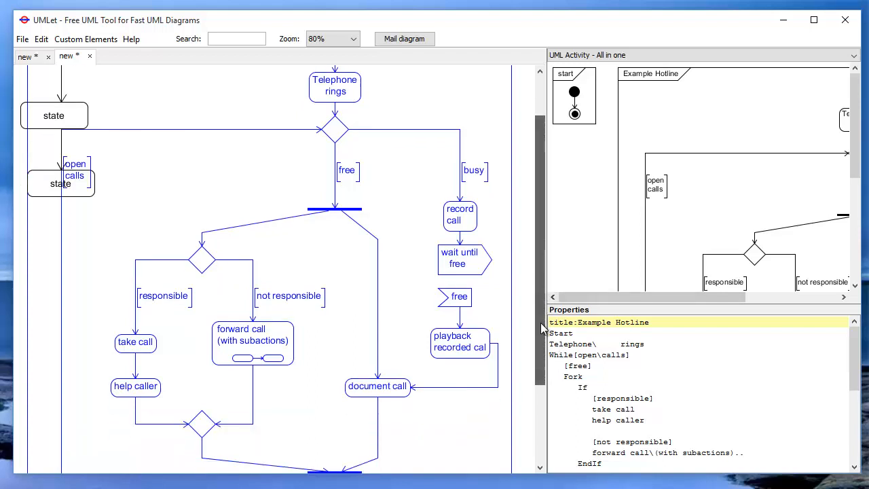
pyautogui.click(352, 38)
pyautogui.write('answer he')
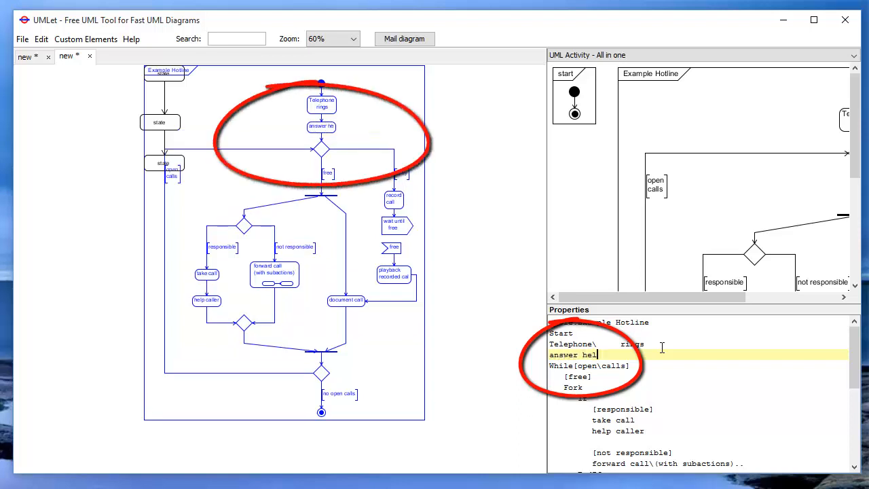
pyautogui.write('lo')
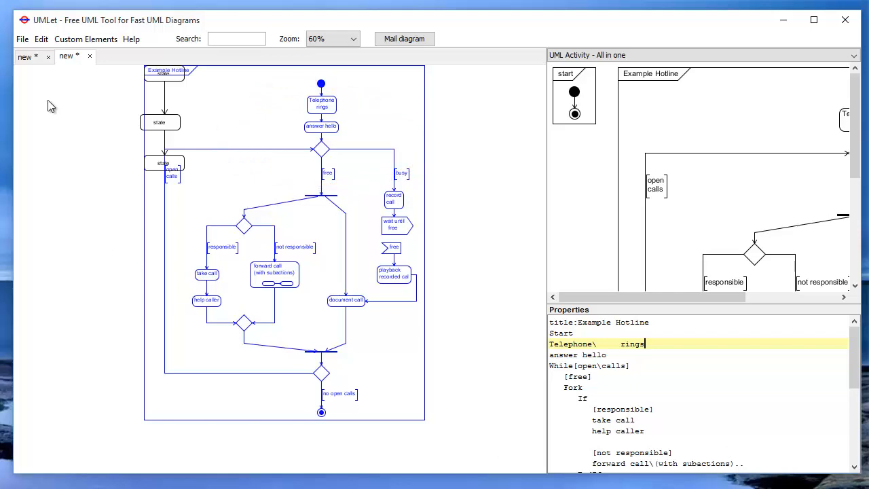
# - Start saving the diagram with Save as, then cancel it
pyautogui.click(22, 38)
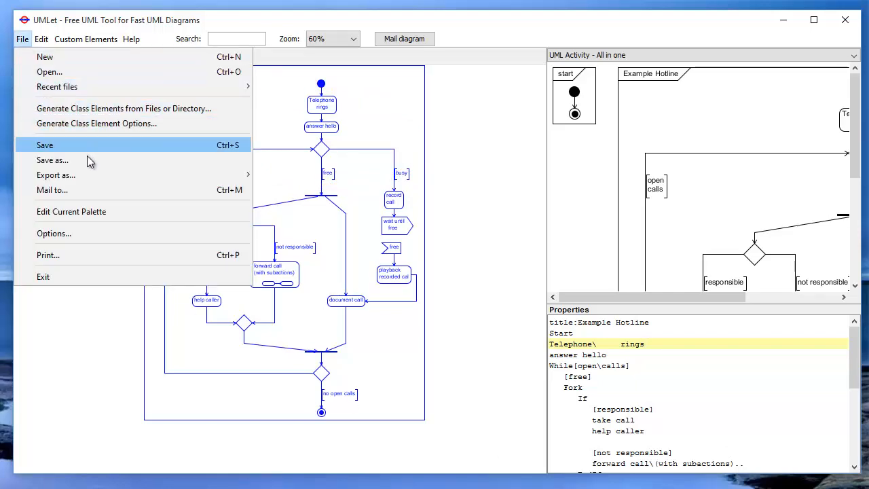
pyautogui.click(44, 144)
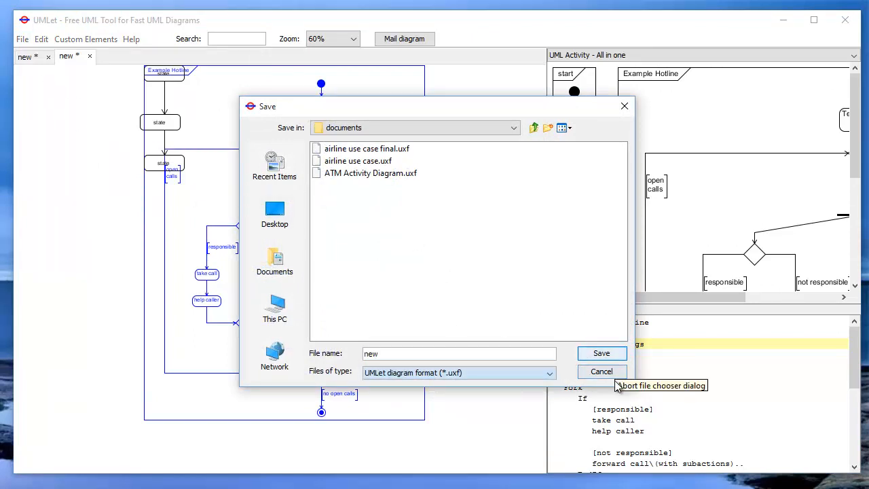
pyautogui.click(601, 371)
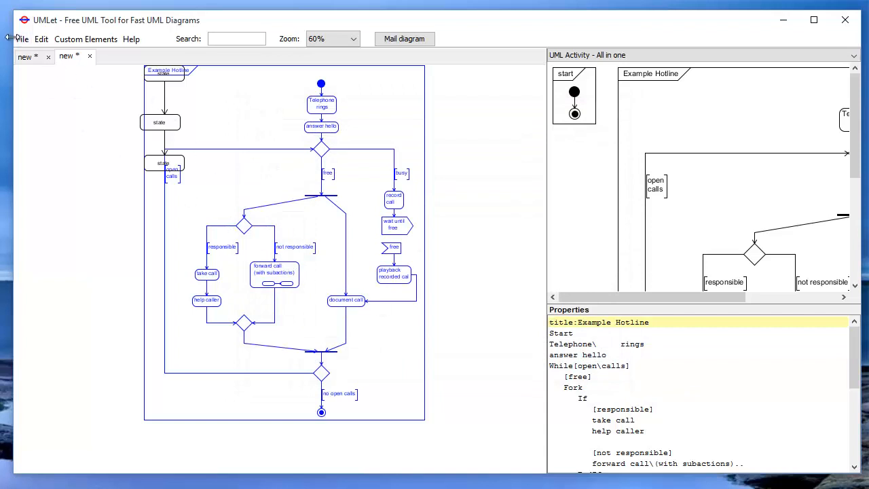
# - Export the diagram as PDF into a new 'New Folder' inside documents
pyautogui.click(22, 39)
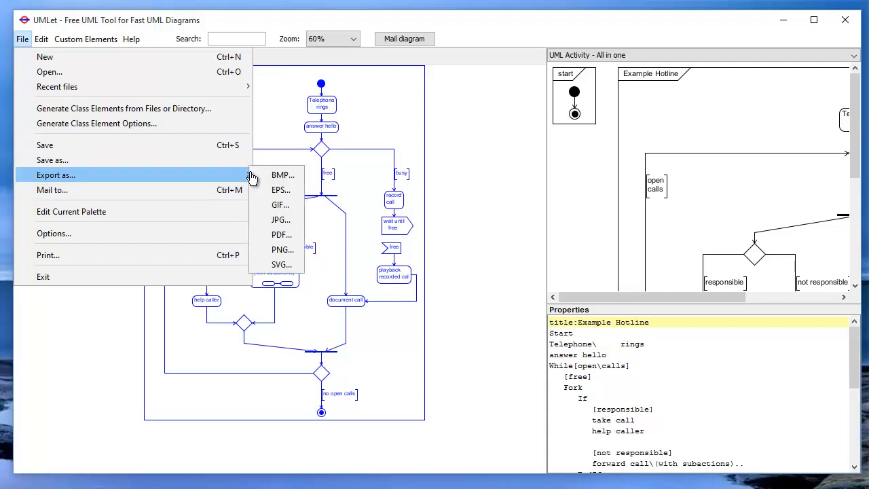
pyautogui.click(281, 234)
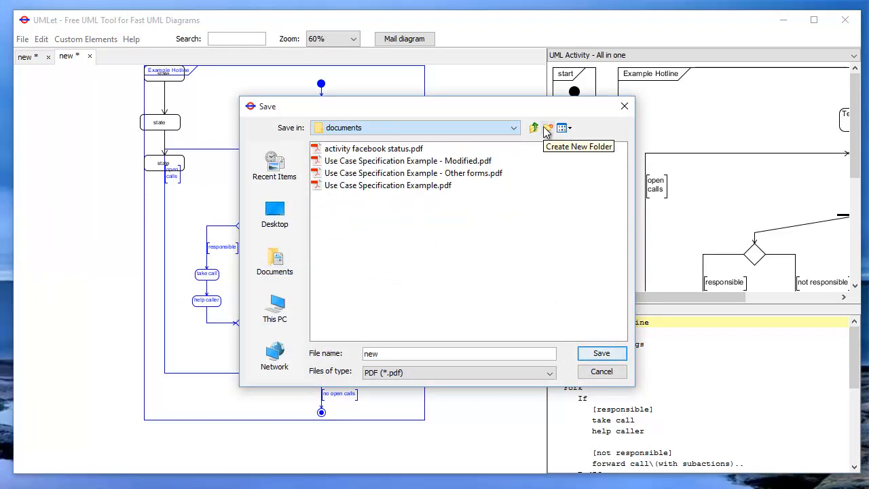
pyautogui.click(549, 128)
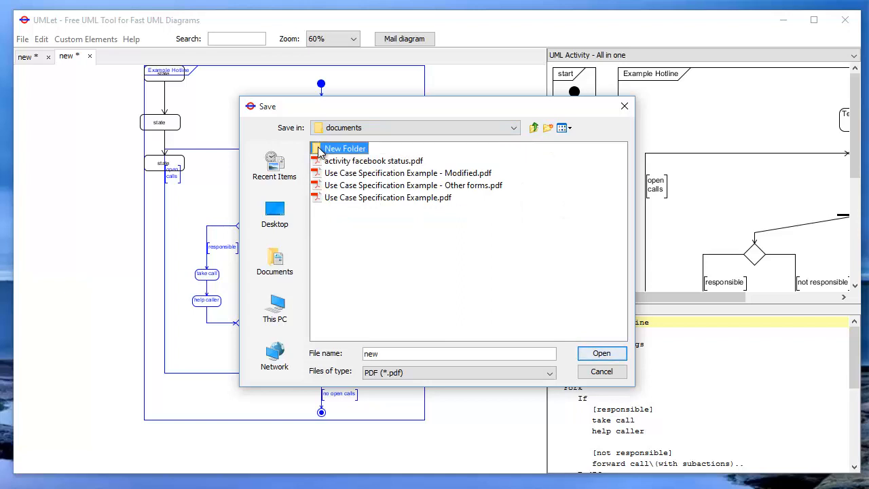
pyautogui.doubleClick(345, 148)
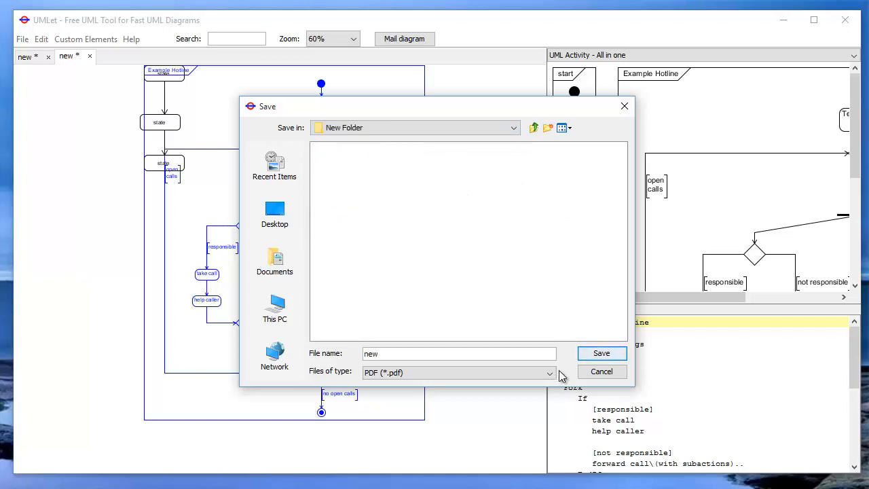
pyautogui.click(601, 371)
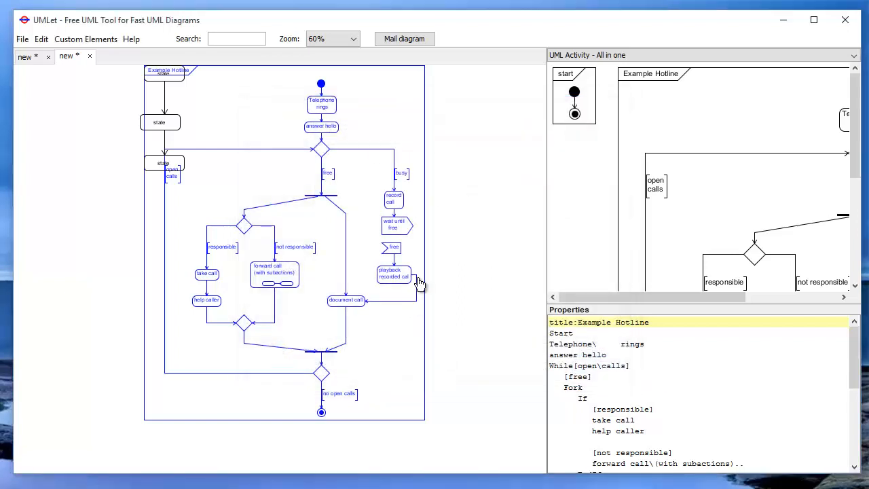